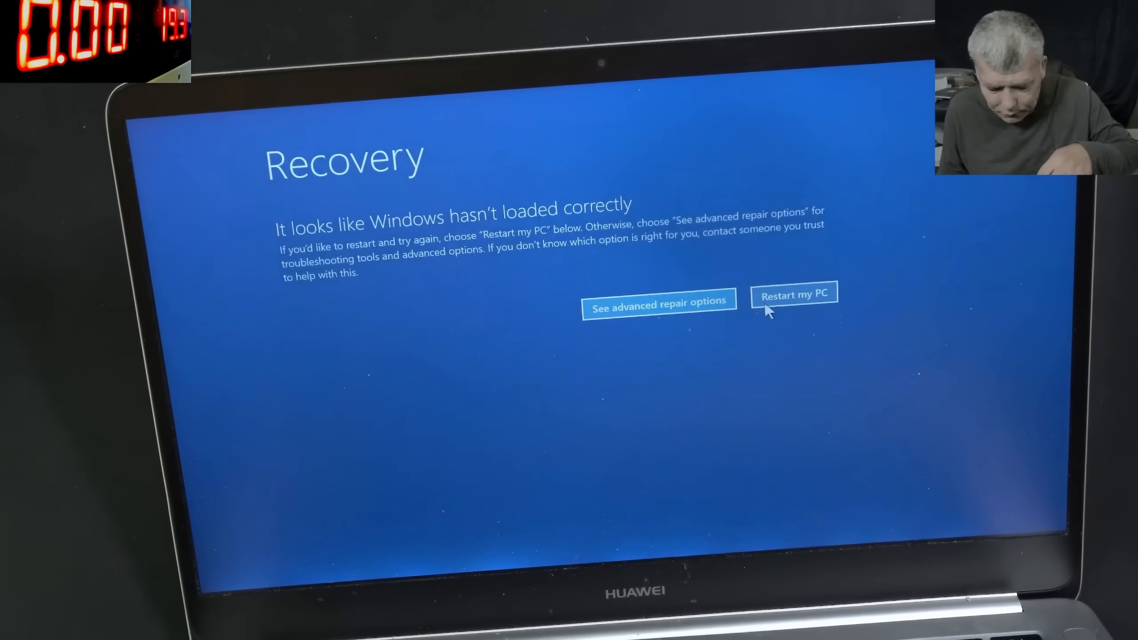
Choose 'Restart my PC' on the recovery screen to retry booting Windows.
left_click(793, 295)
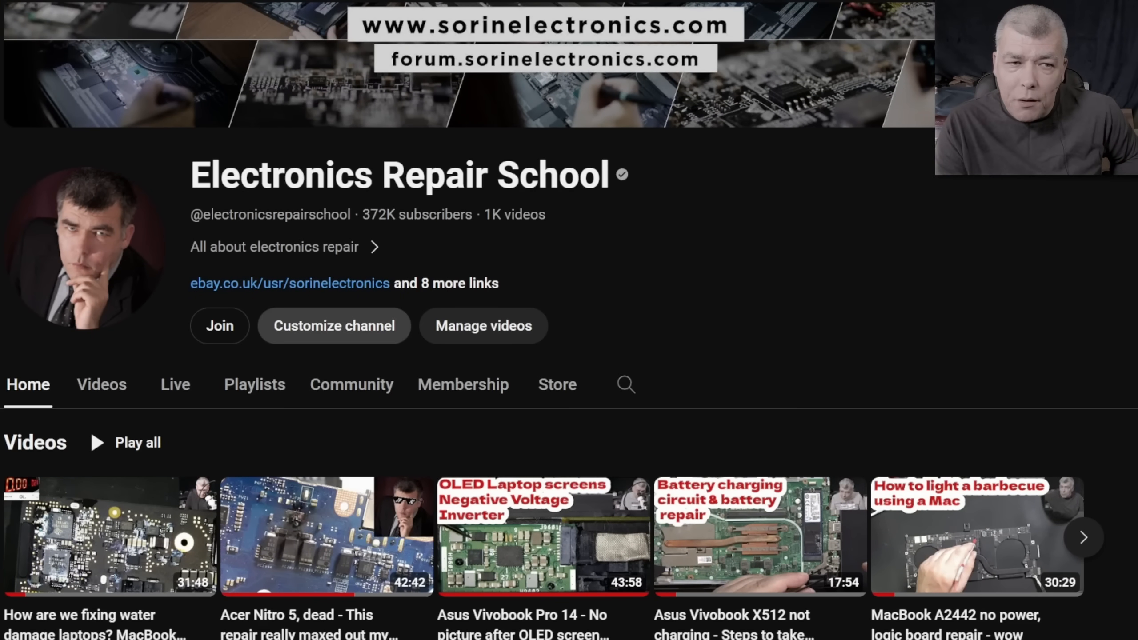
mouse_move(819, 325)
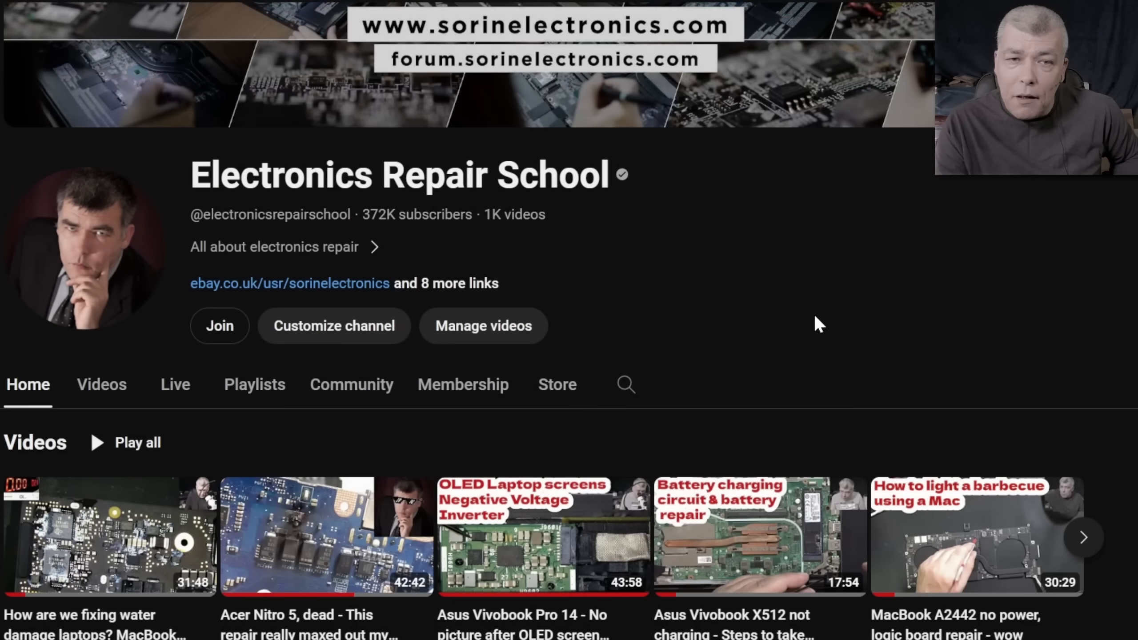
Scroll the Electronics Repair School home page and open the Membership join tiers.
scroll("down", 3)
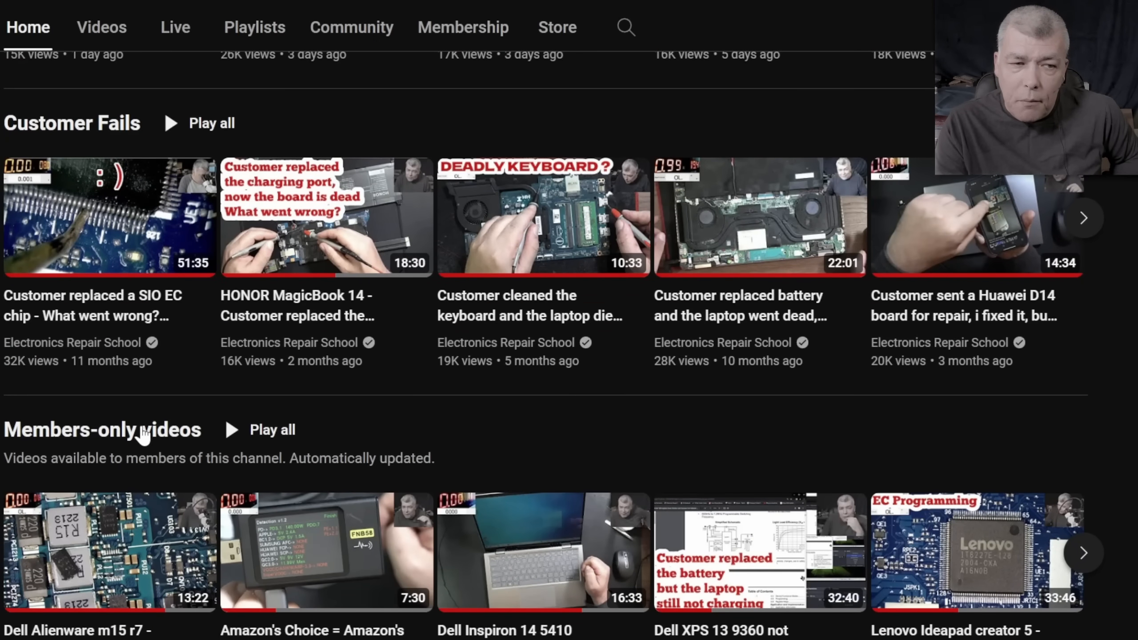
left_click(272, 430)
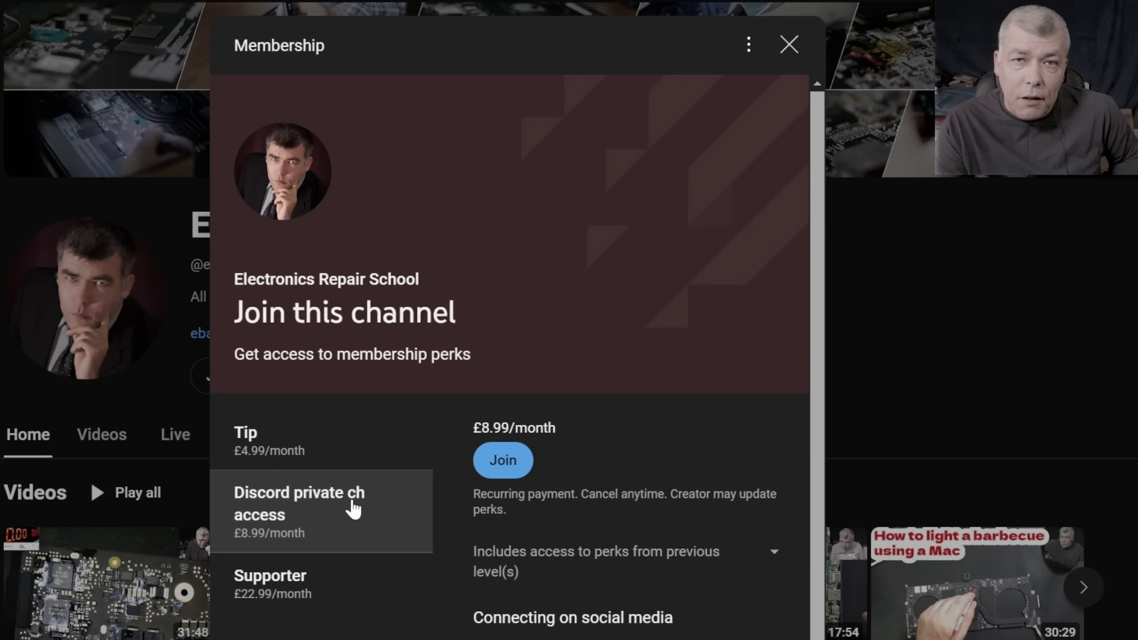
mouse_move(587, 374)
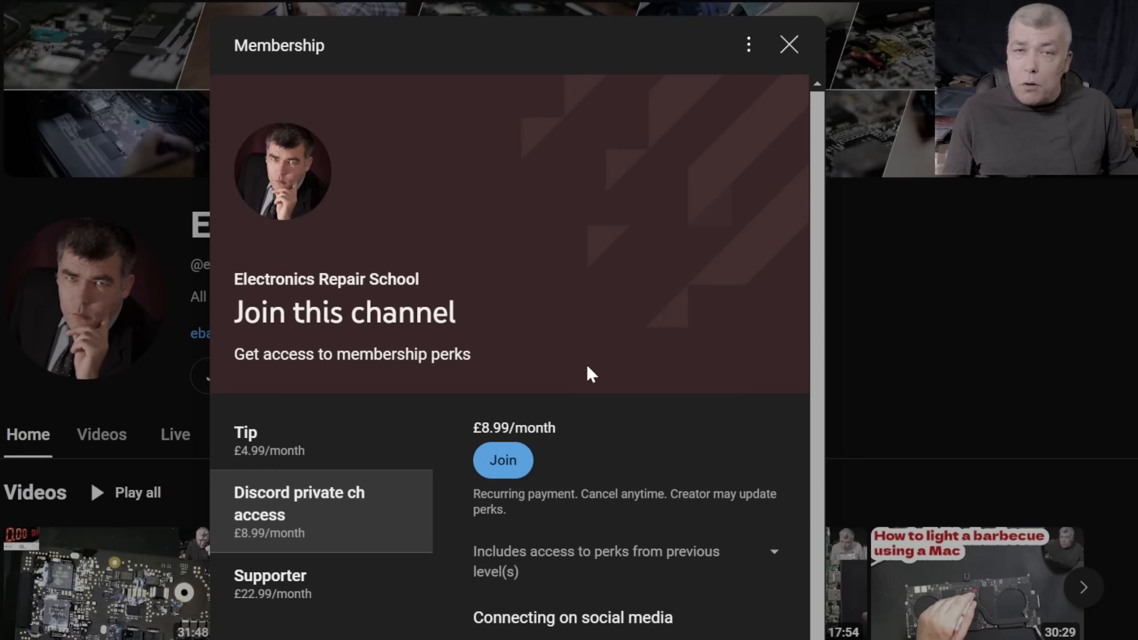
Close membership, view the UK eBay store link, then close the links overview.
left_click(790, 44)
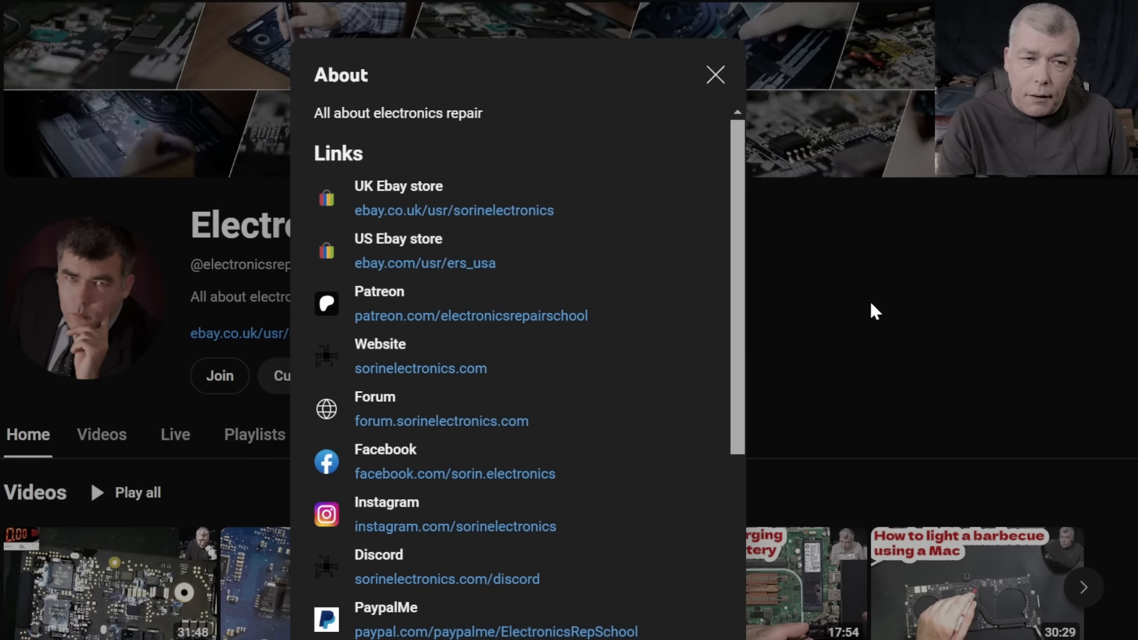
left_click(453, 210)
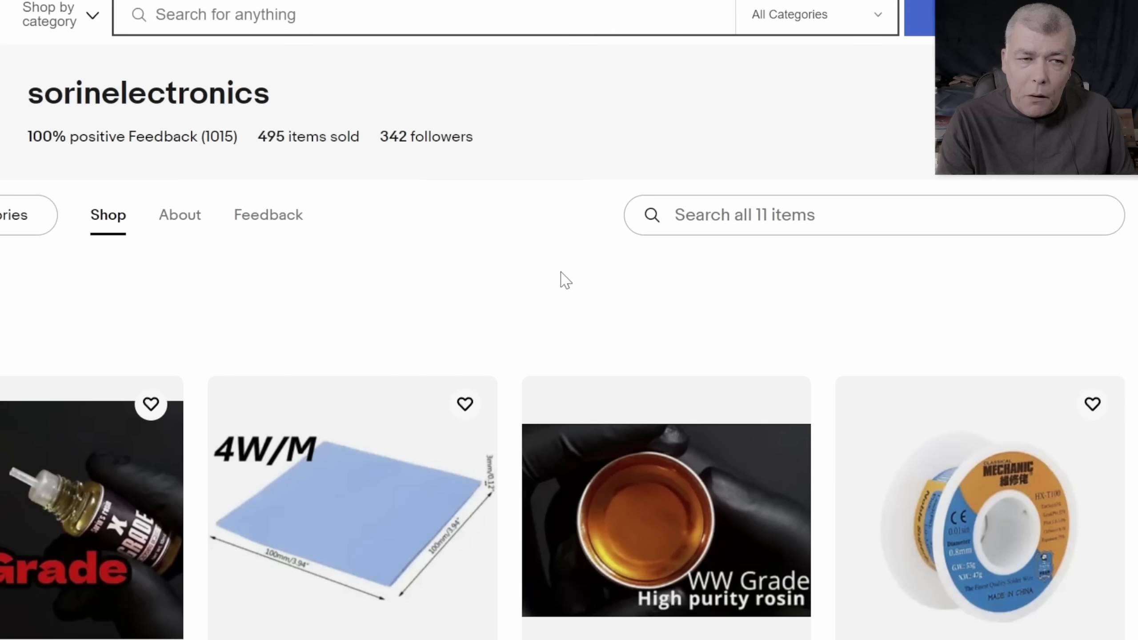
scroll("down", 3)
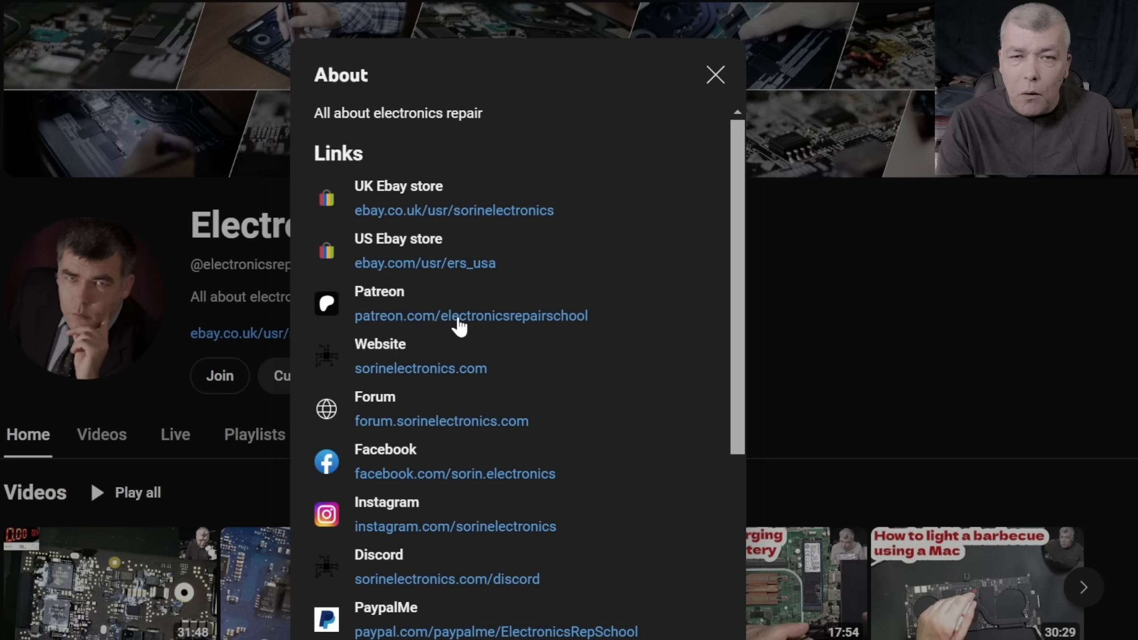
left_click(714, 75)
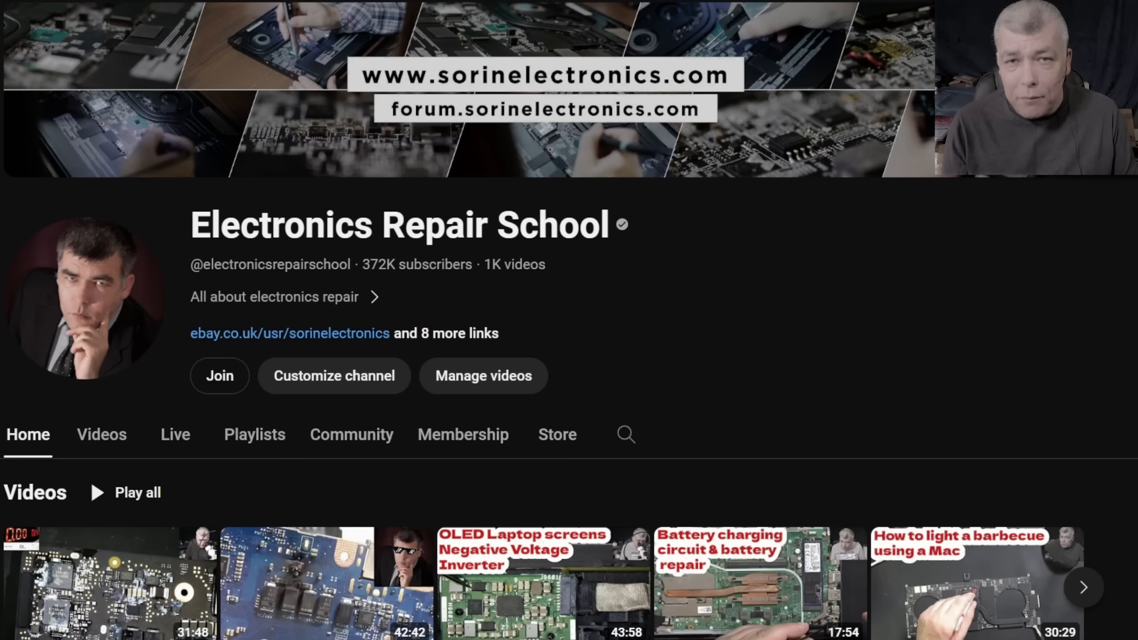